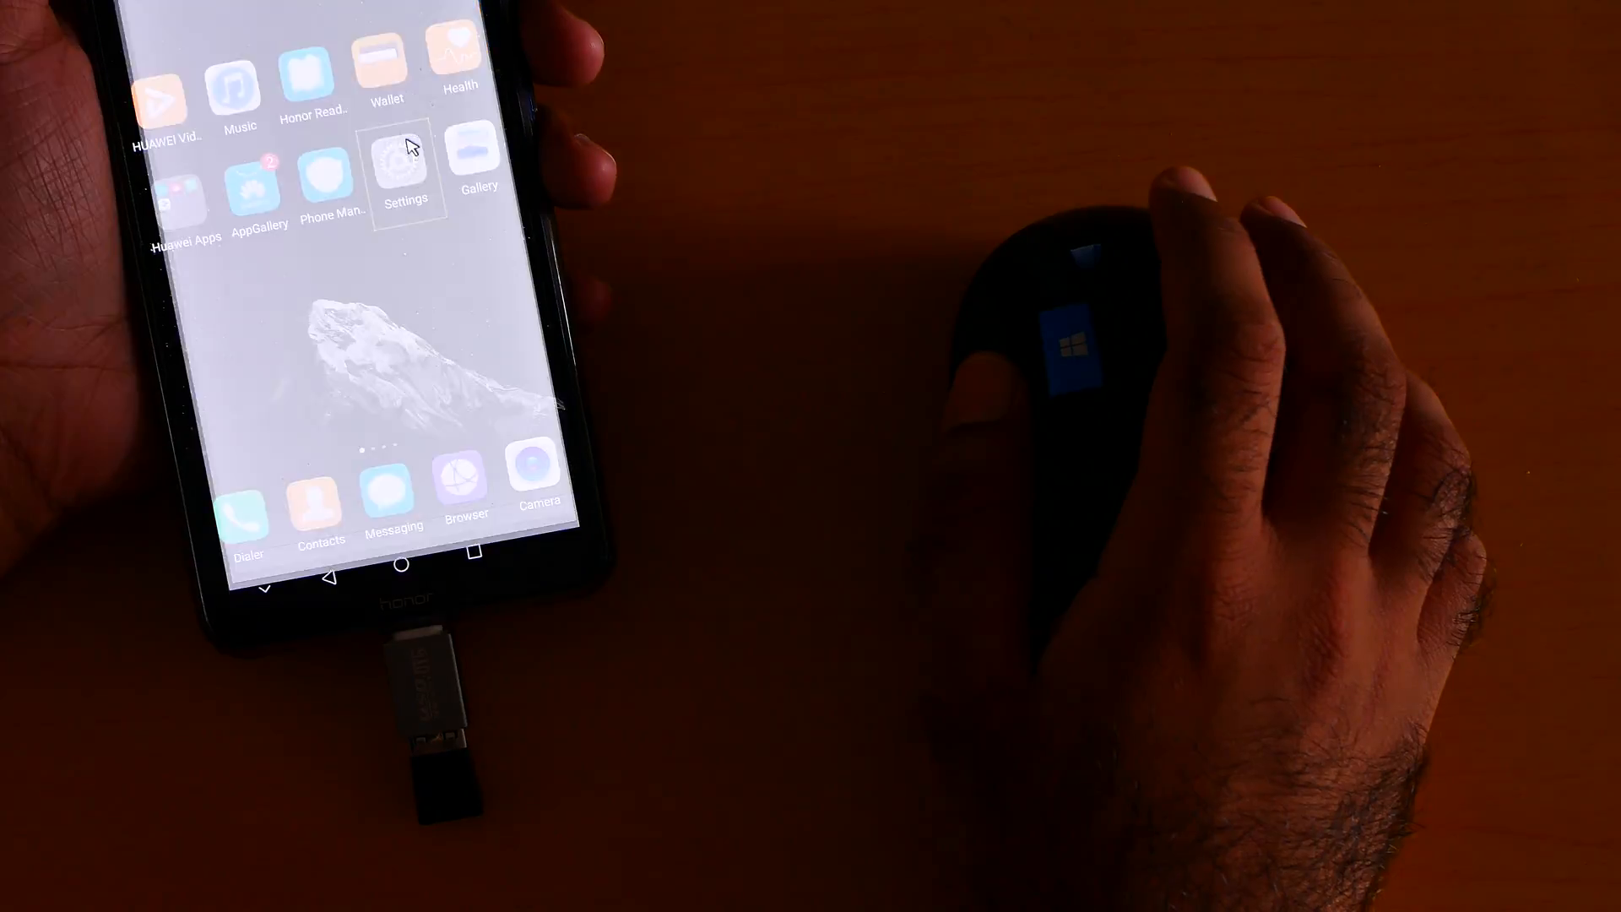
- From Settings, open Smart assistance > Accessibility and switch Large mouse pointer on
left_click(405, 171)
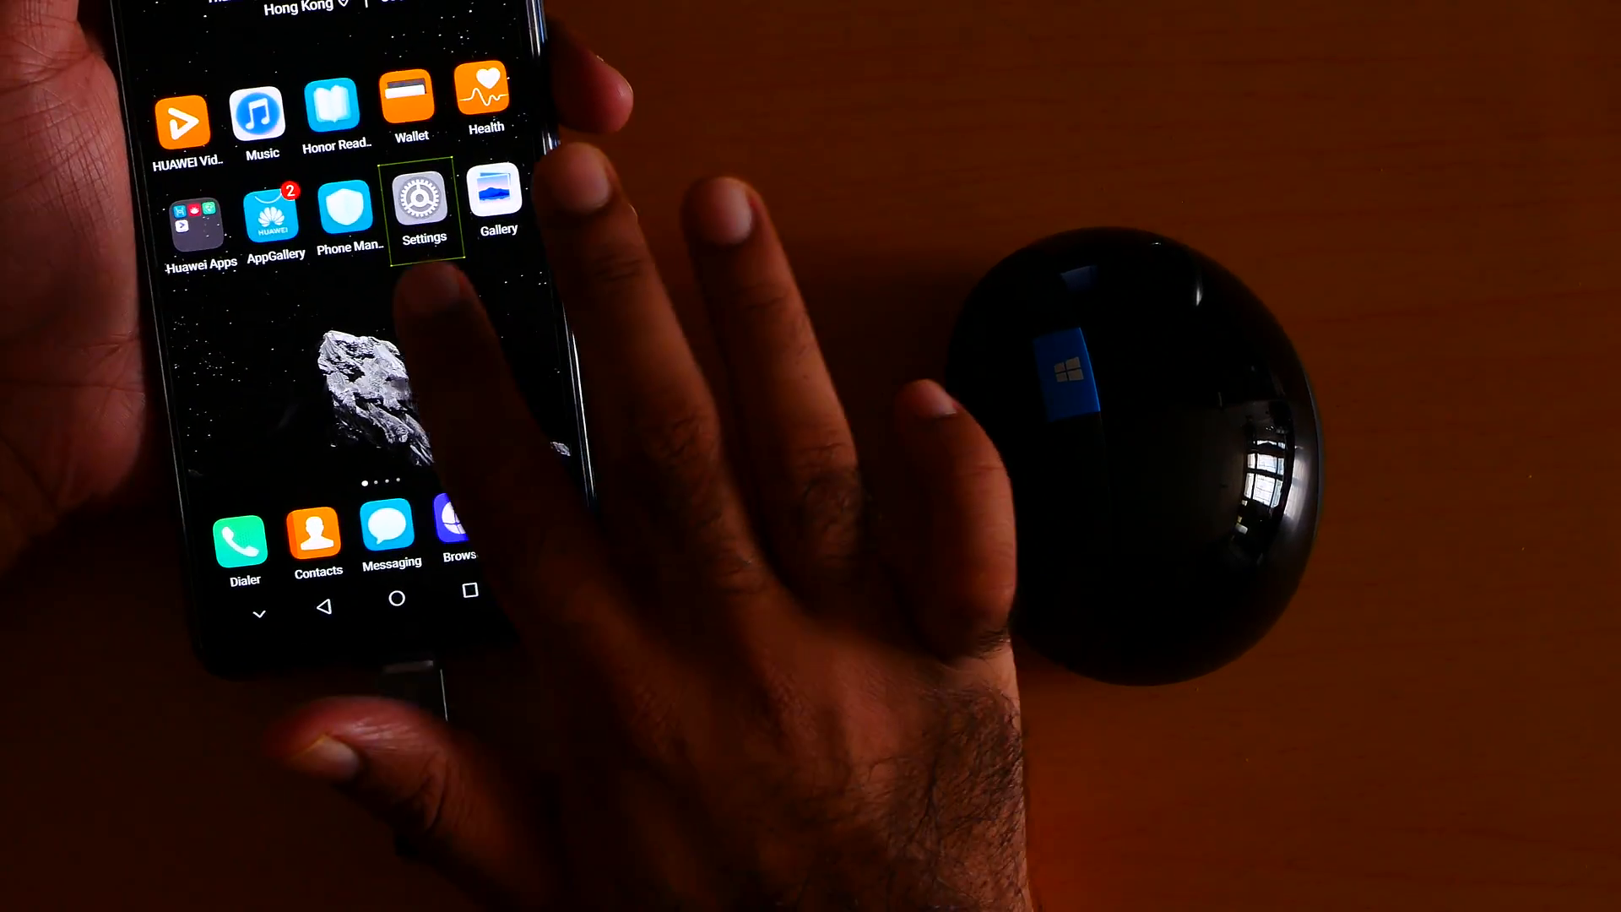
left_click(424, 196)
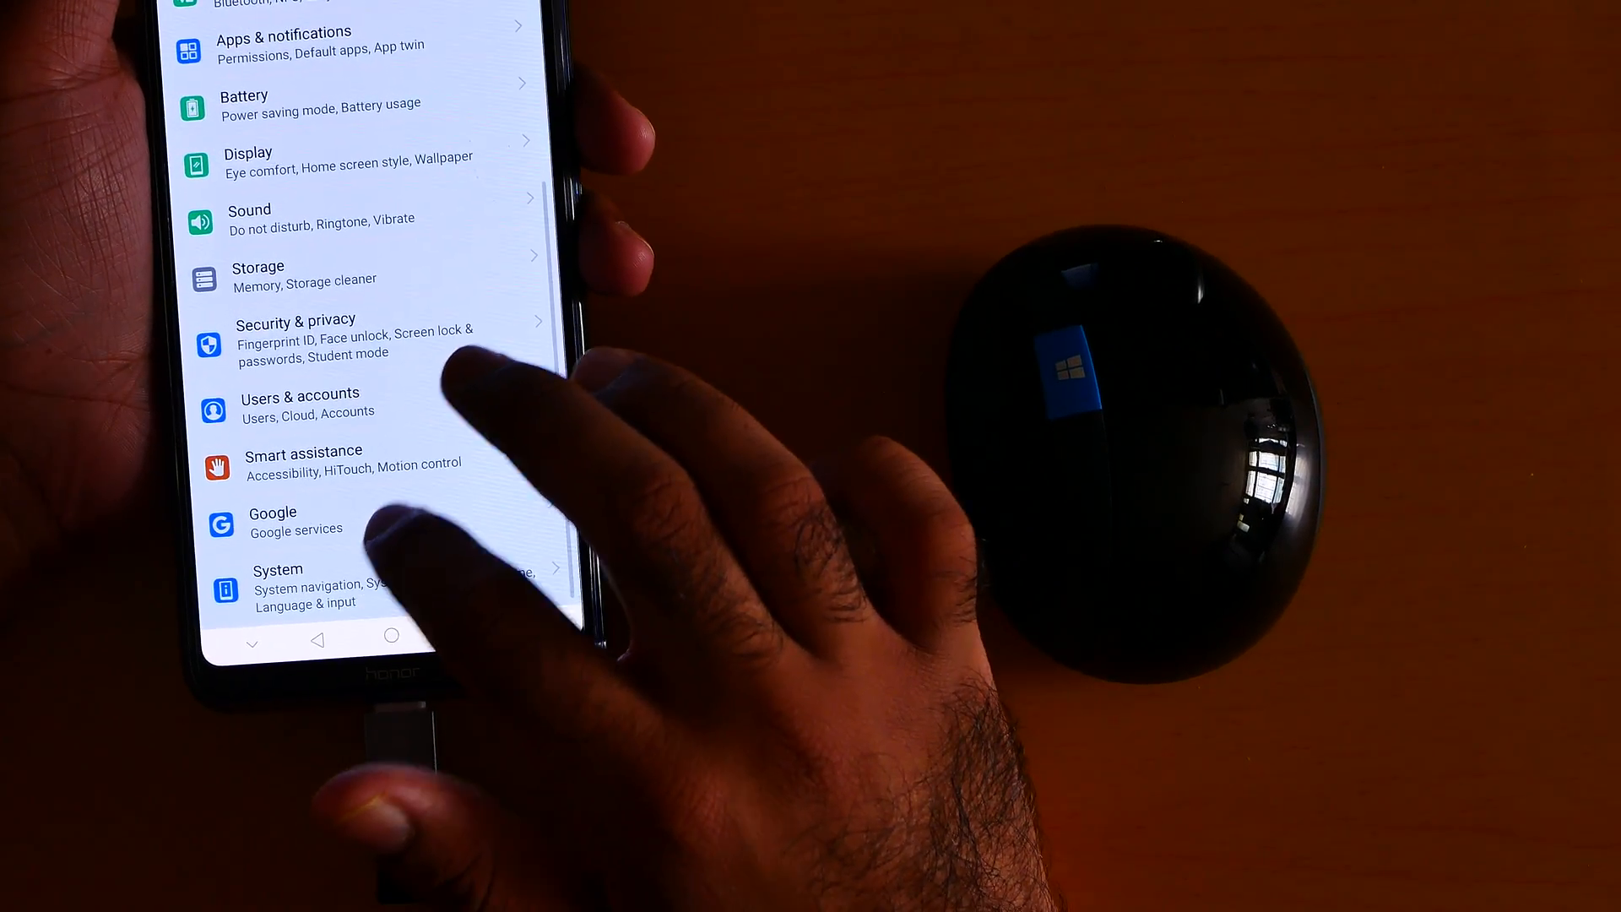
left_click(303, 451)
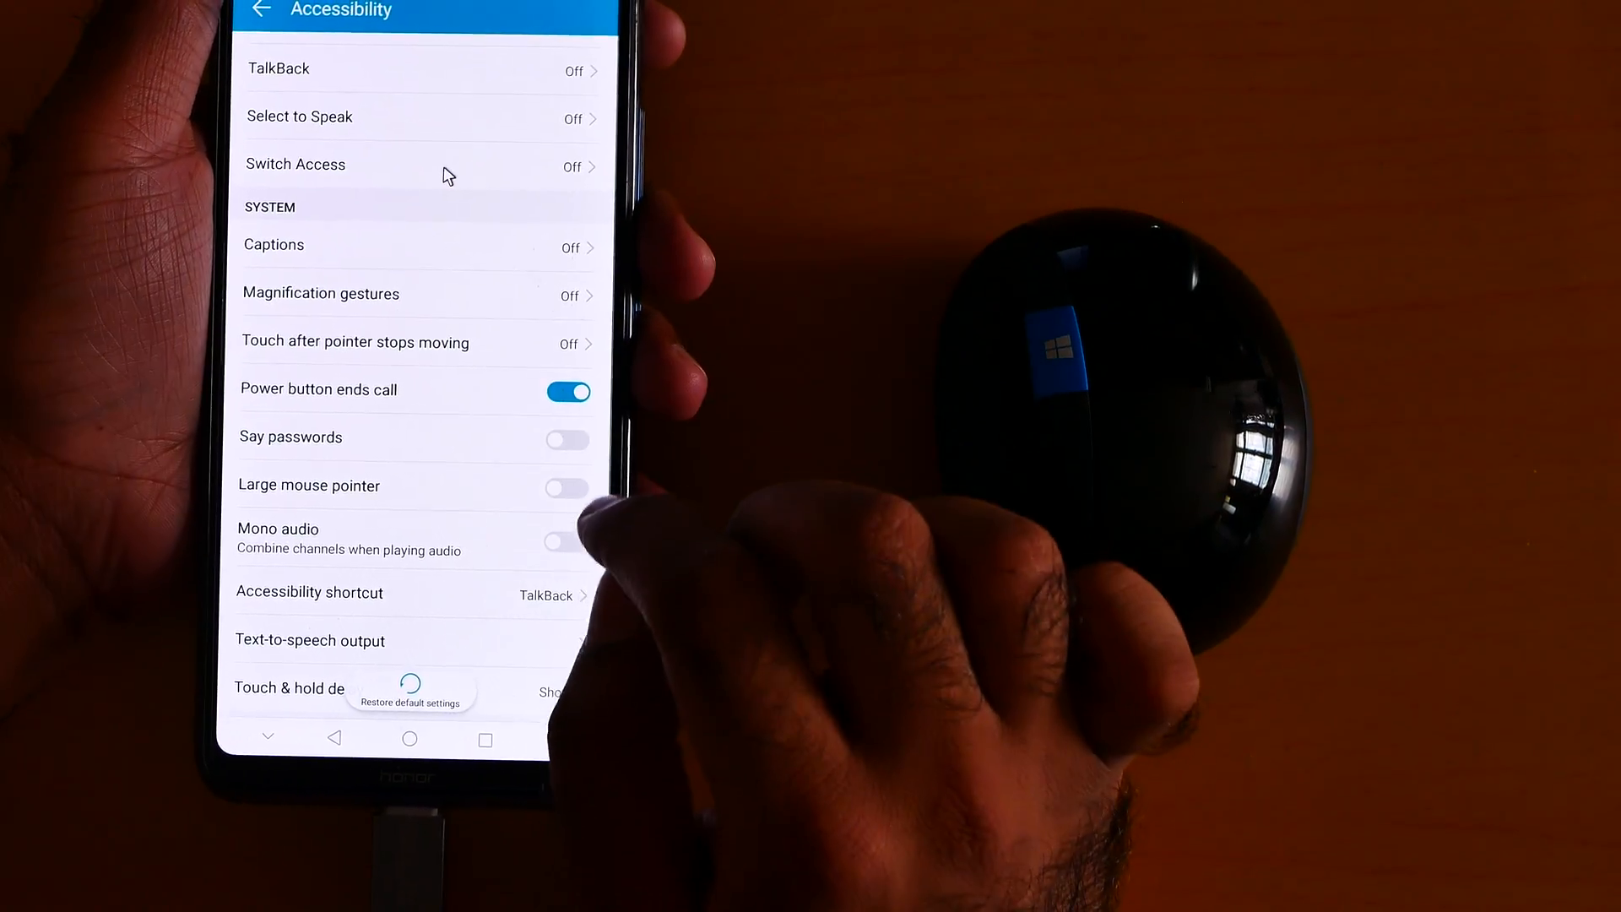
left_click(567, 487)
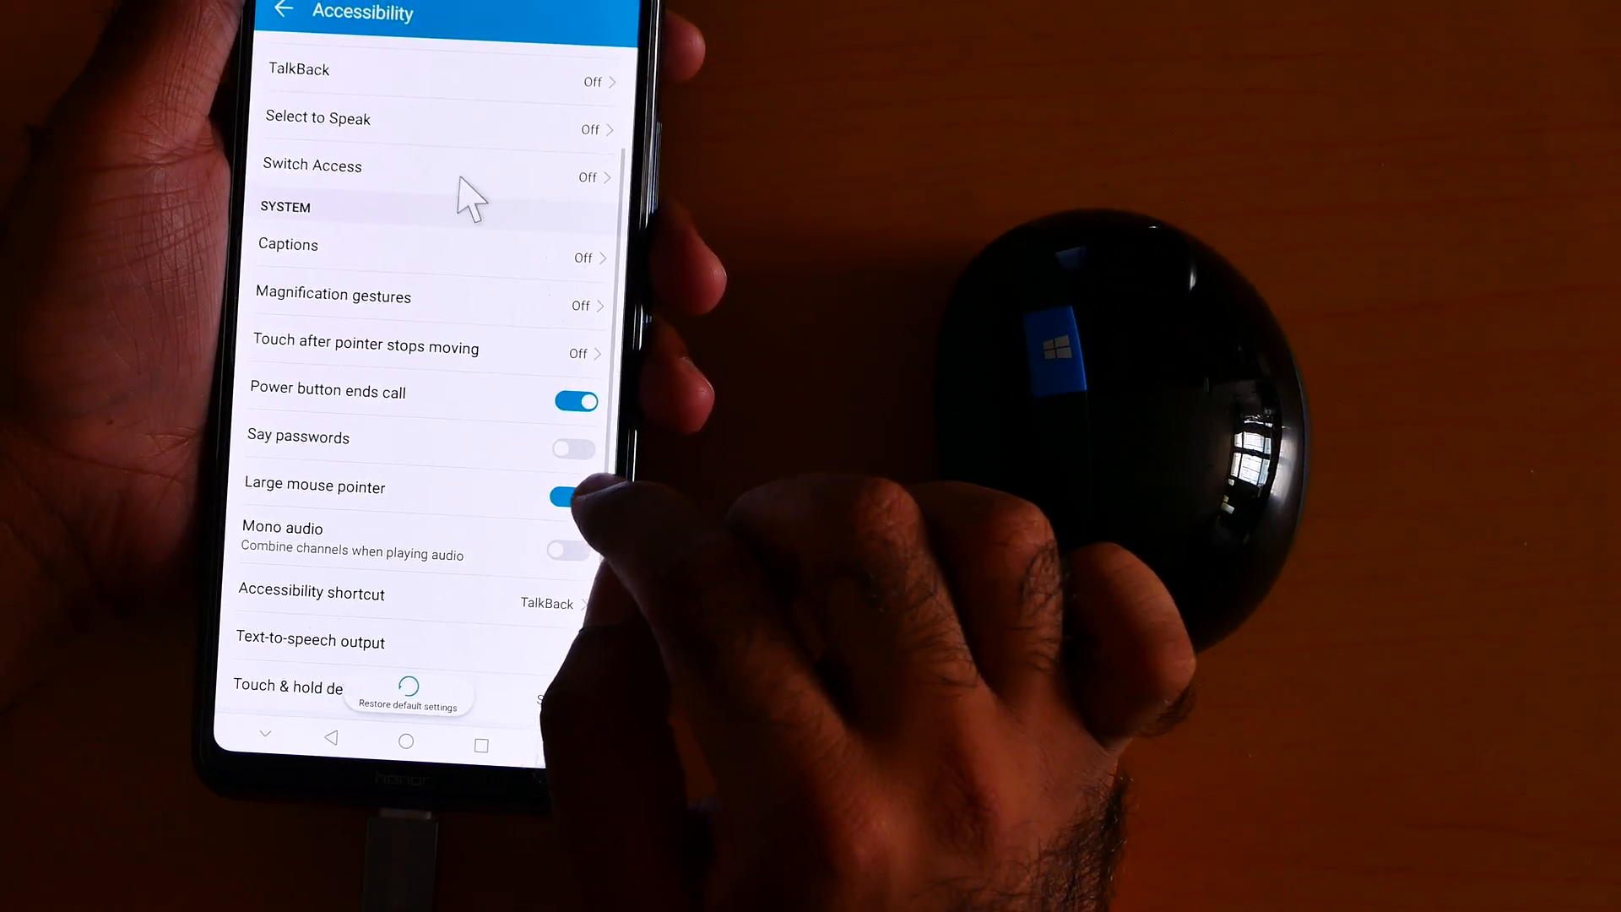